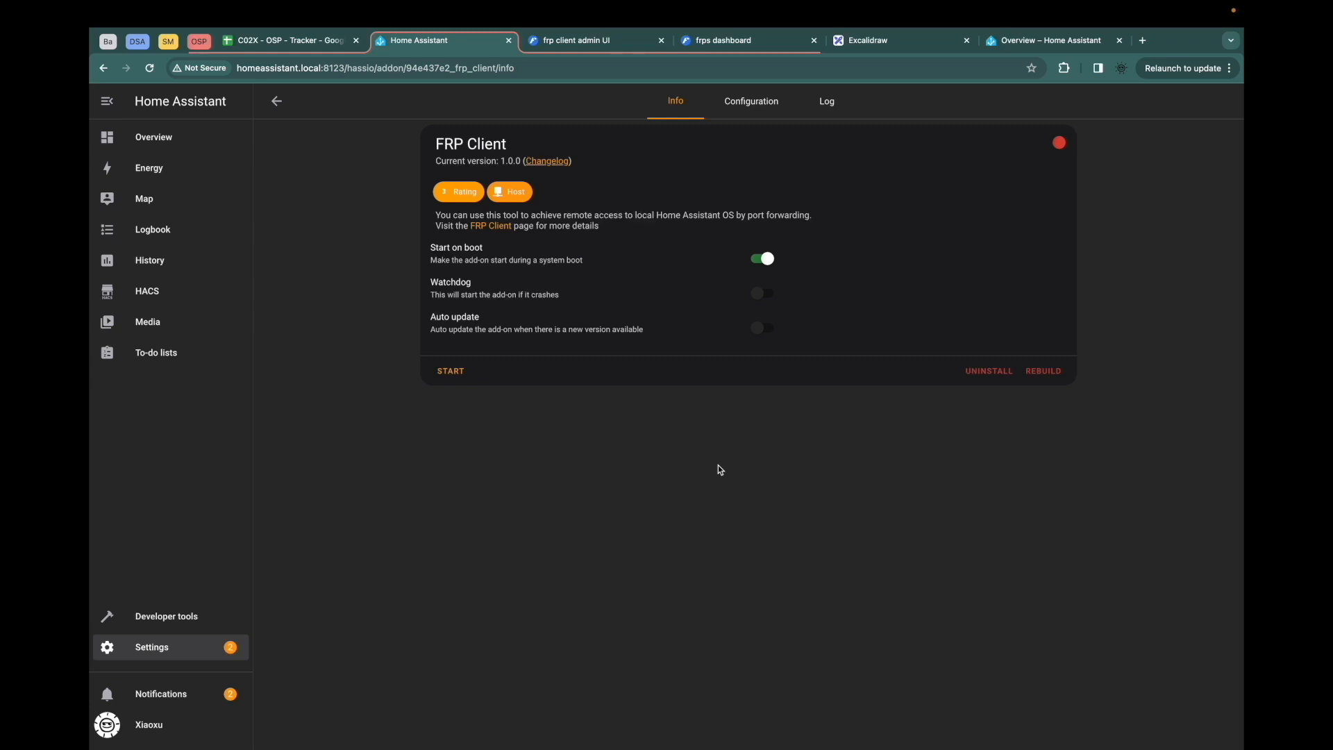
View the Excalidraw diagram of server, FRP Client and Home Assistant, then return to the add-on.
left_click(867, 41)
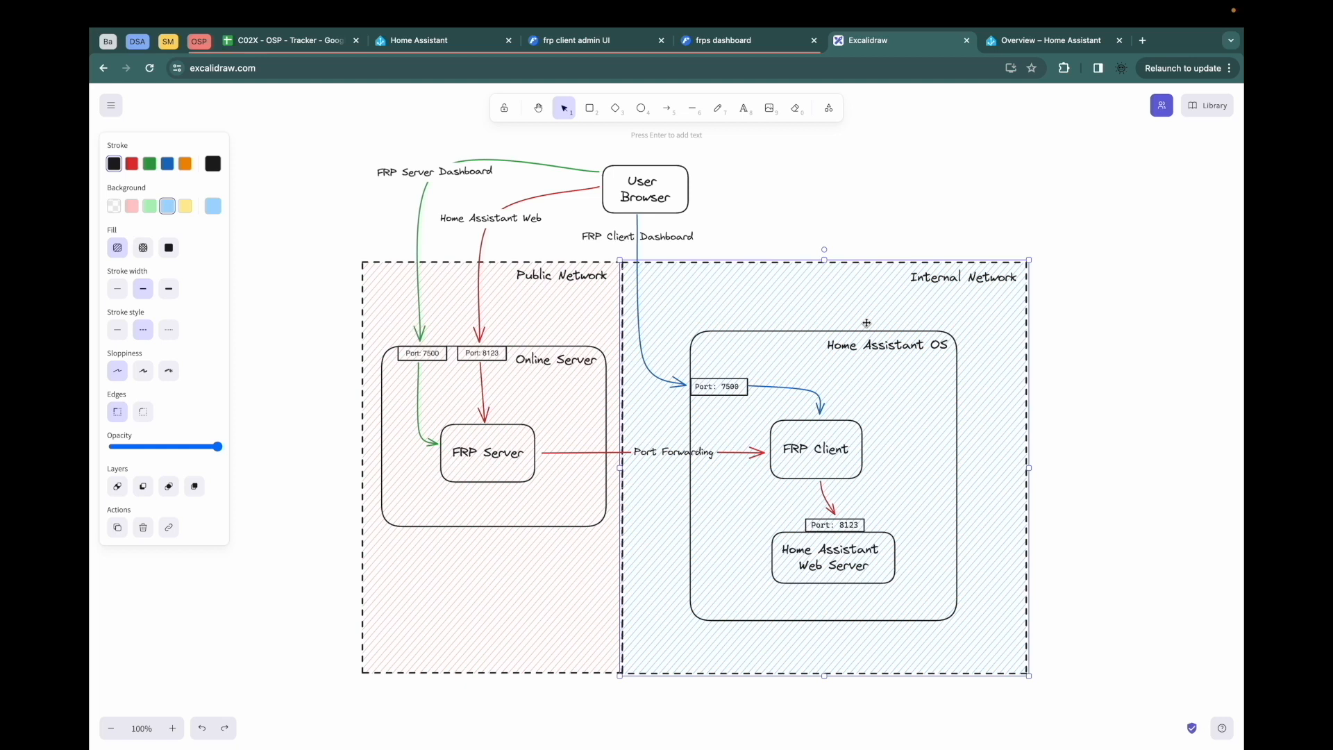
mouse_move(867, 326)
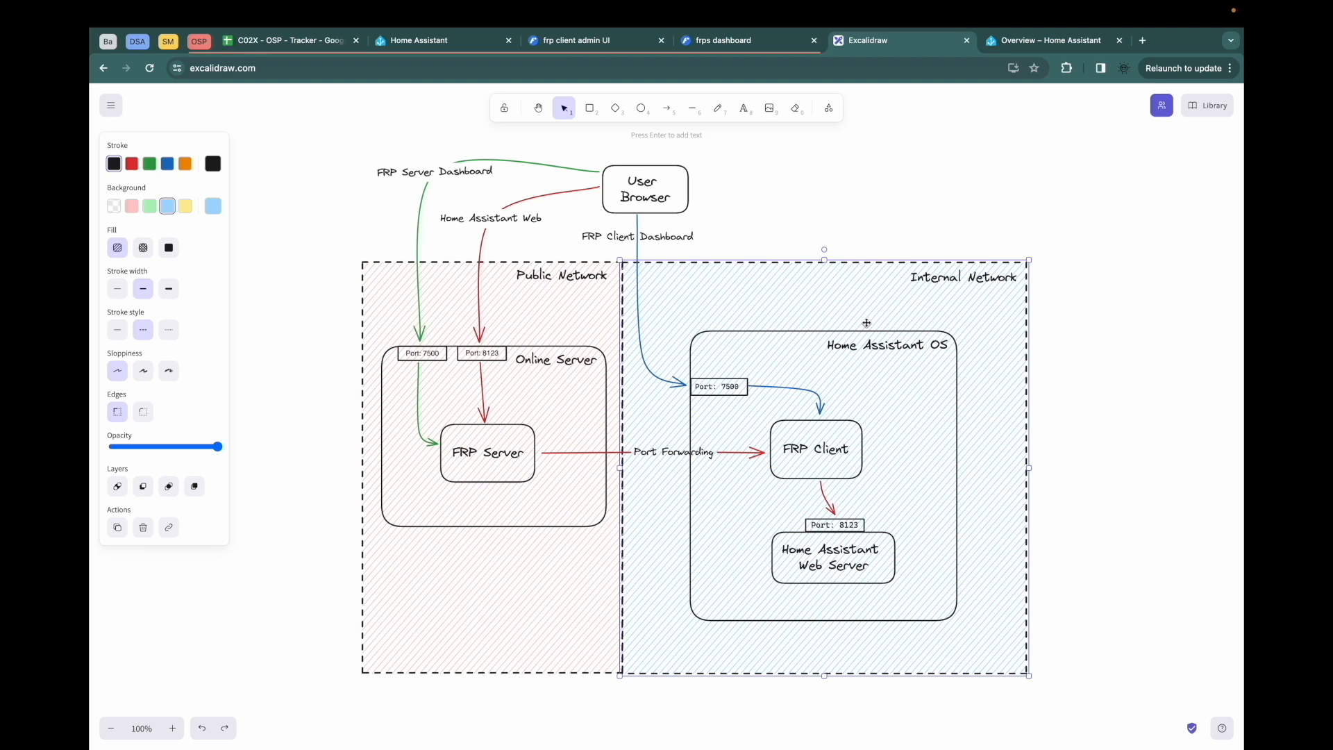
left_click(442, 40)
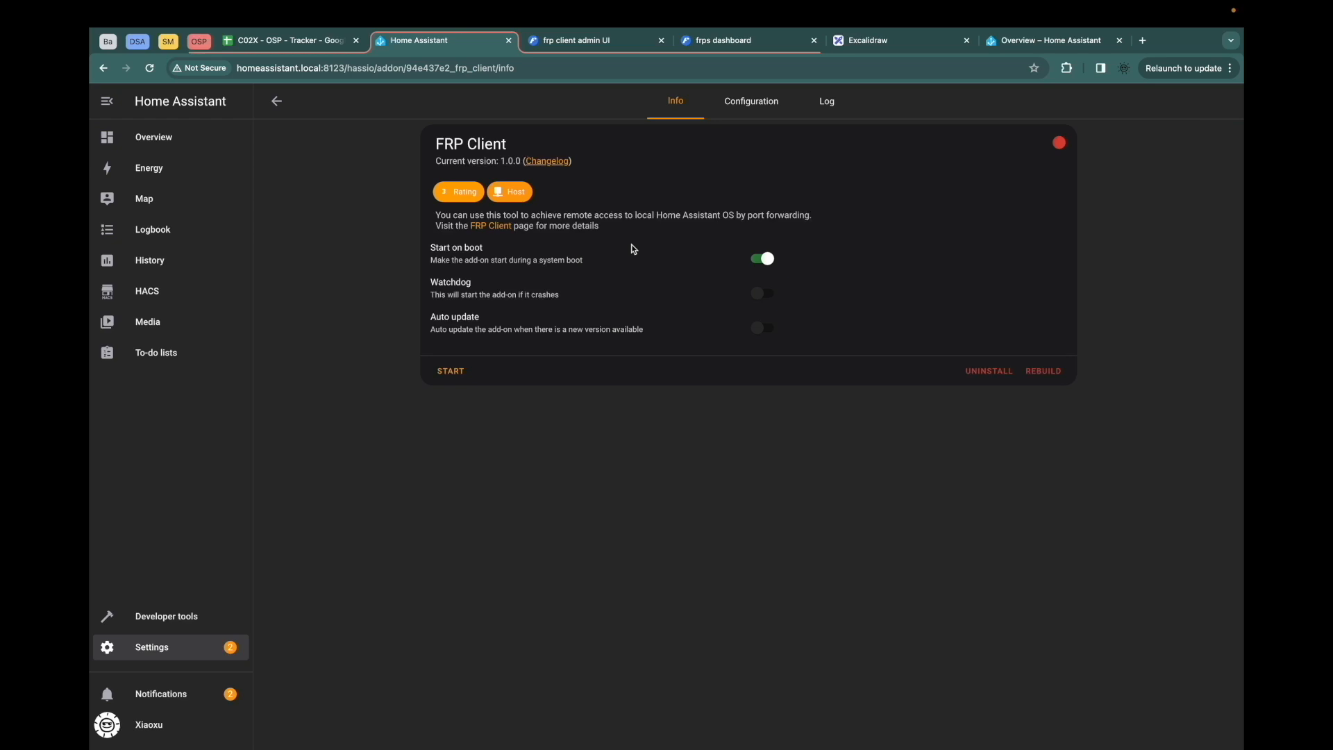
mouse_move(644, 243)
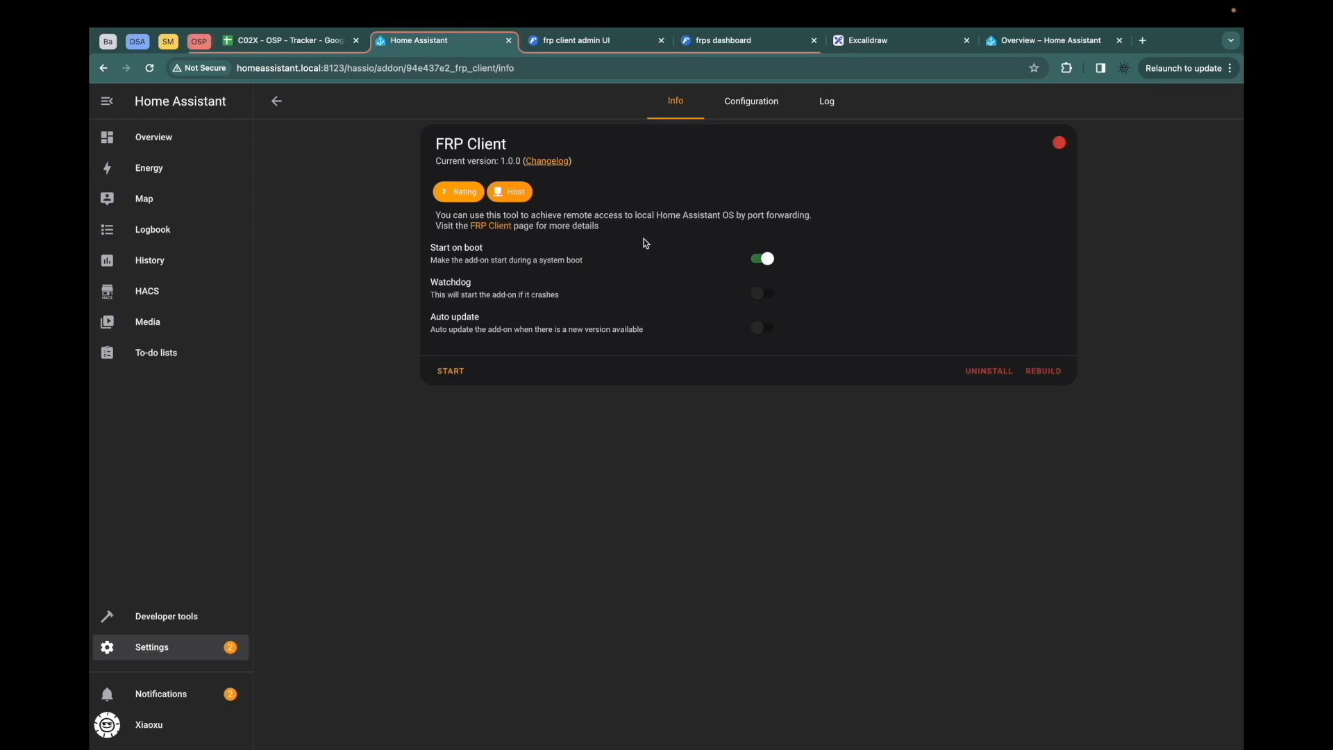
Show the FRP Client configuration with server port, auth token and web server credentials.
left_click(750, 100)
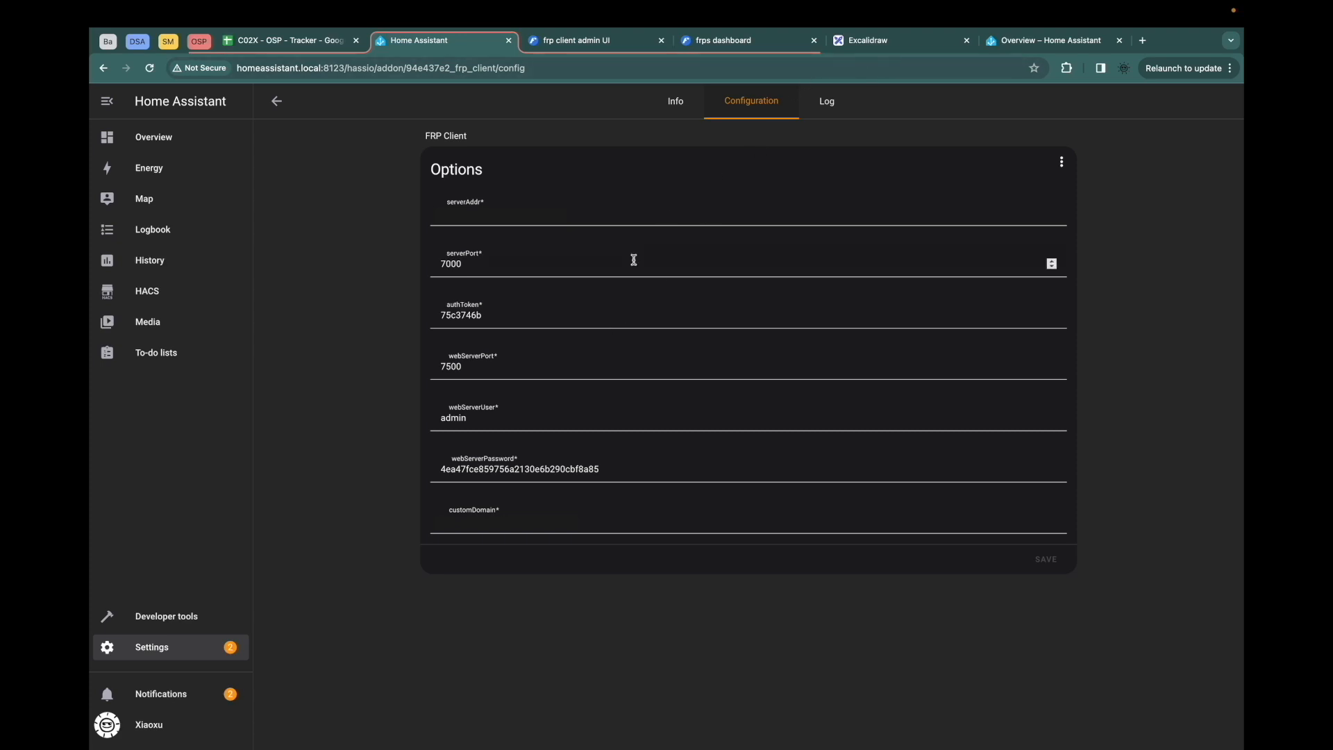
left_click(865, 40)
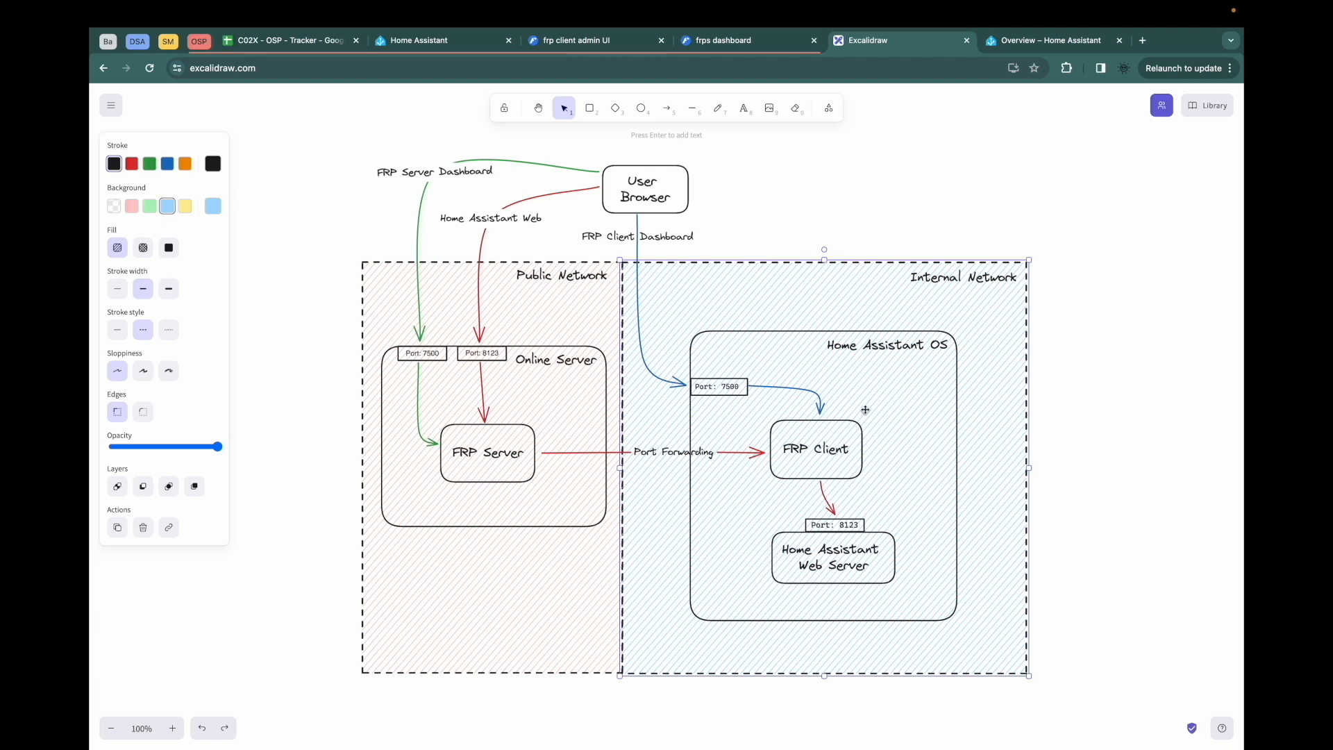
mouse_move(810, 464)
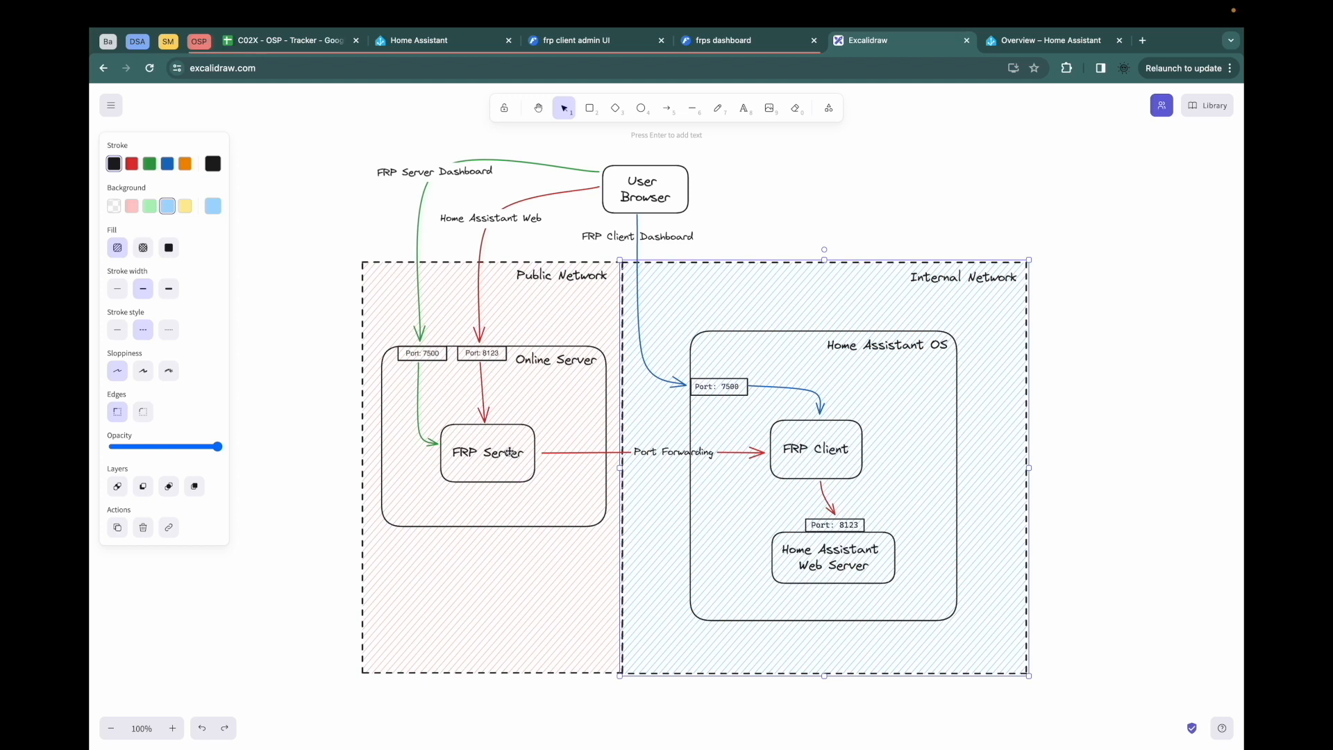
left_click(417, 40)
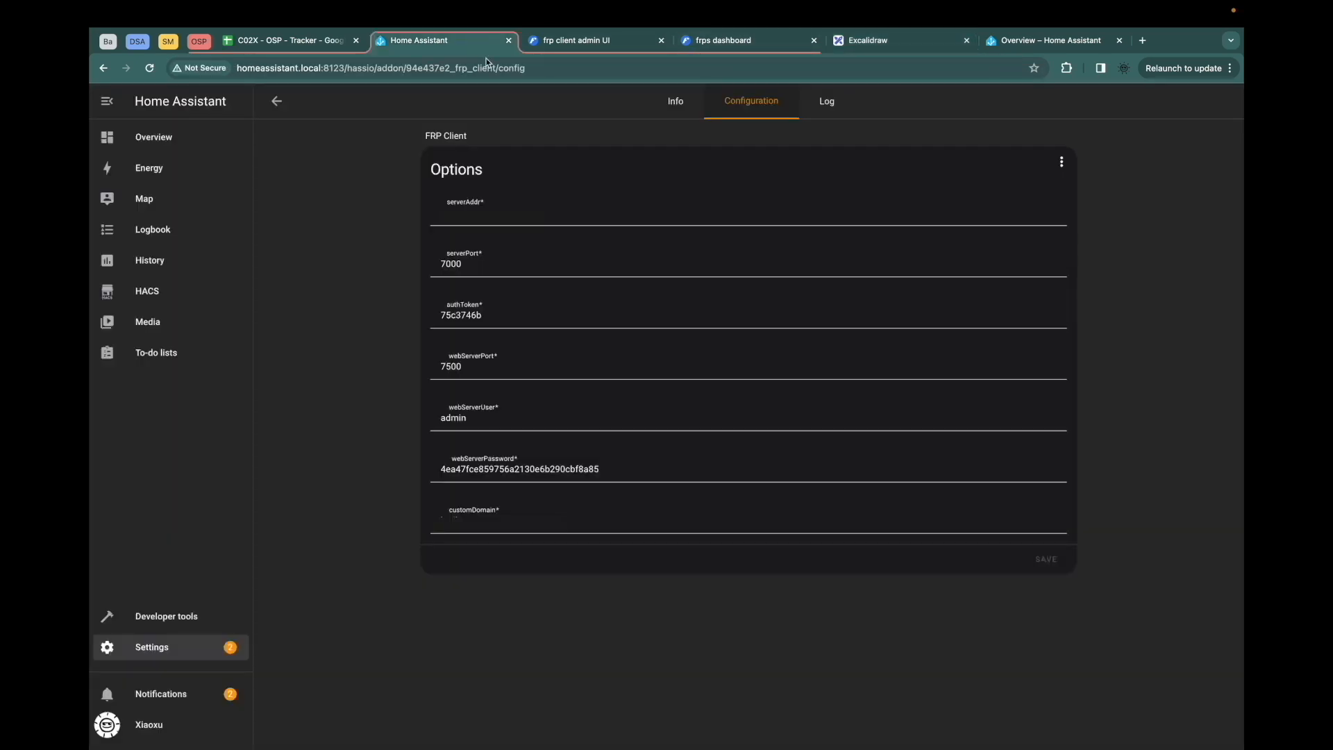
mouse_move(577, 347)
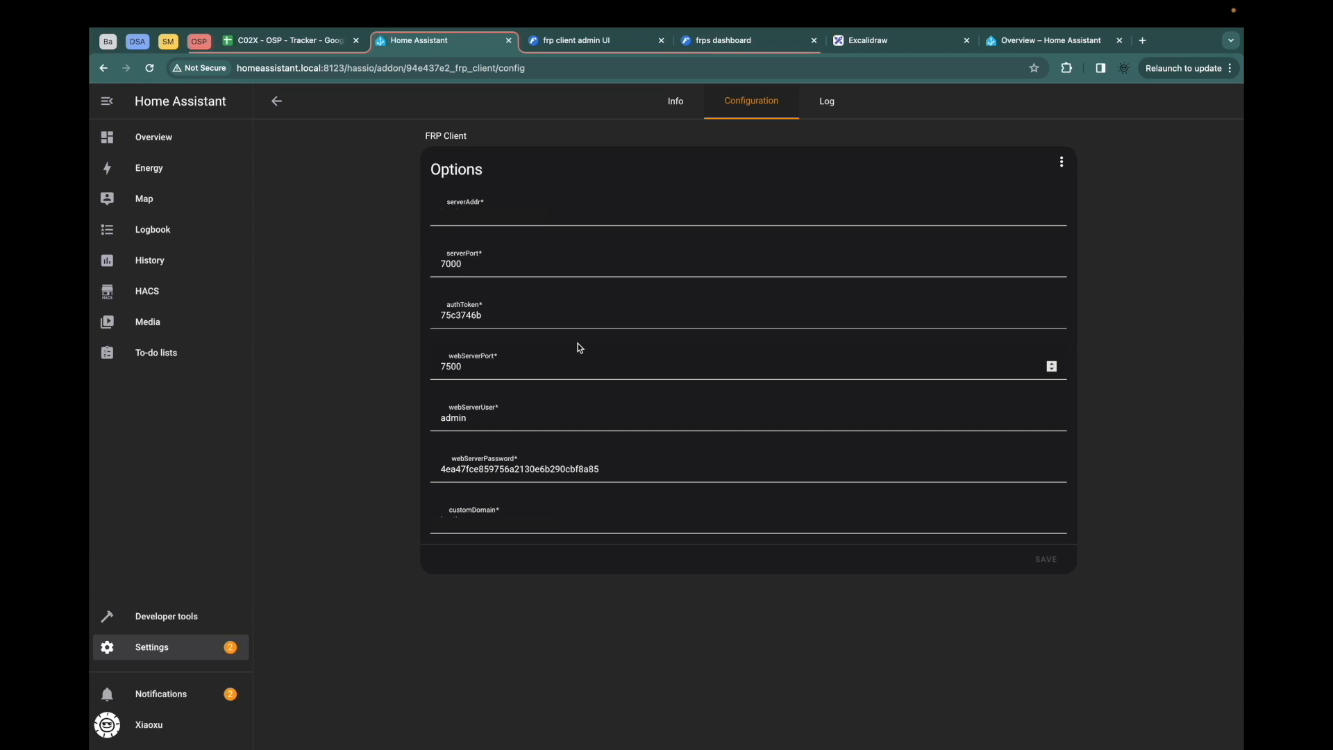
left_click(886, 40)
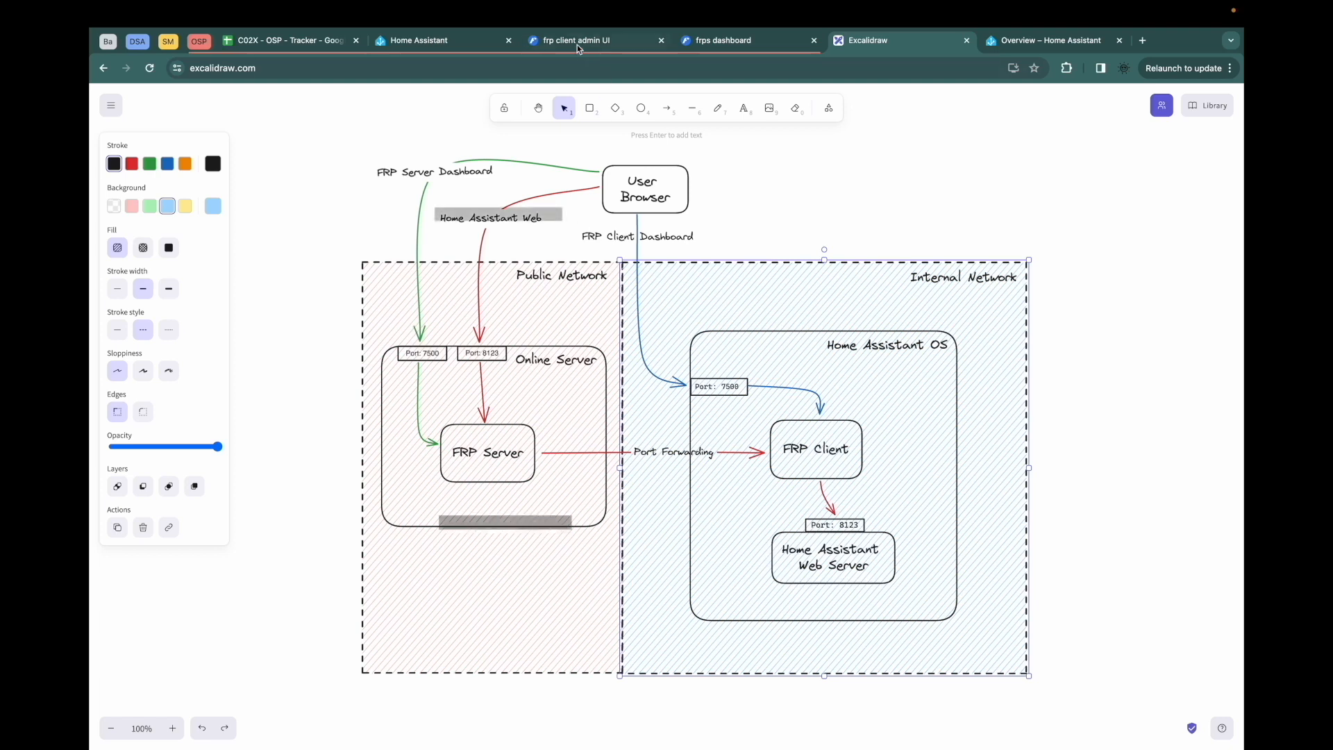
left_click(416, 40)
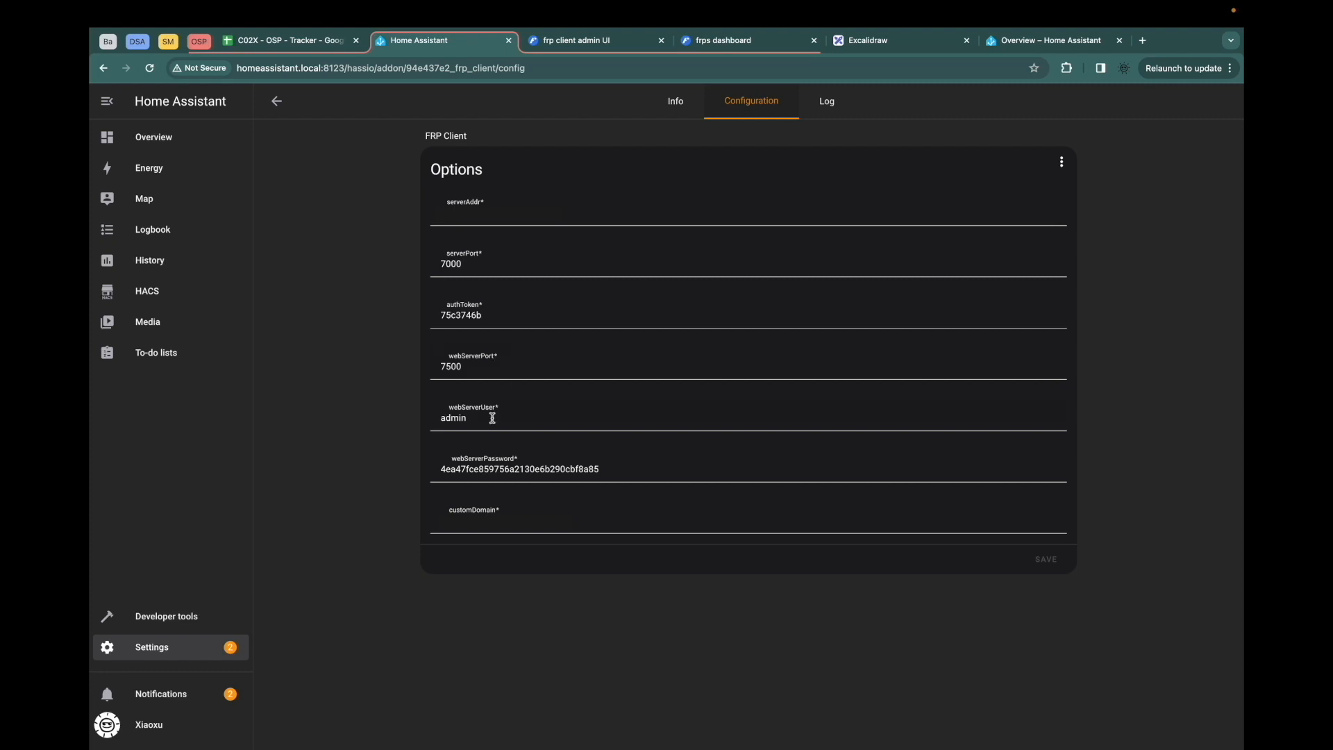
mouse_move(504, 462)
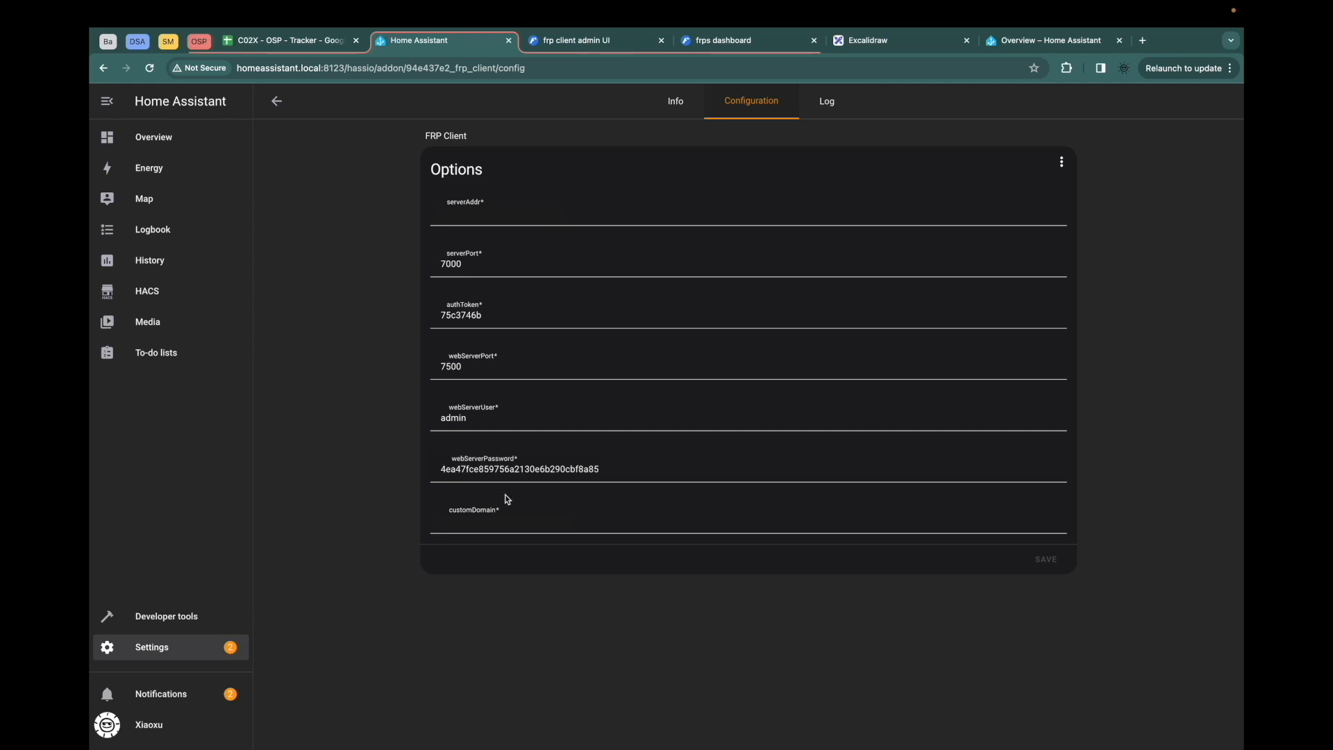
mouse_move(497, 200)
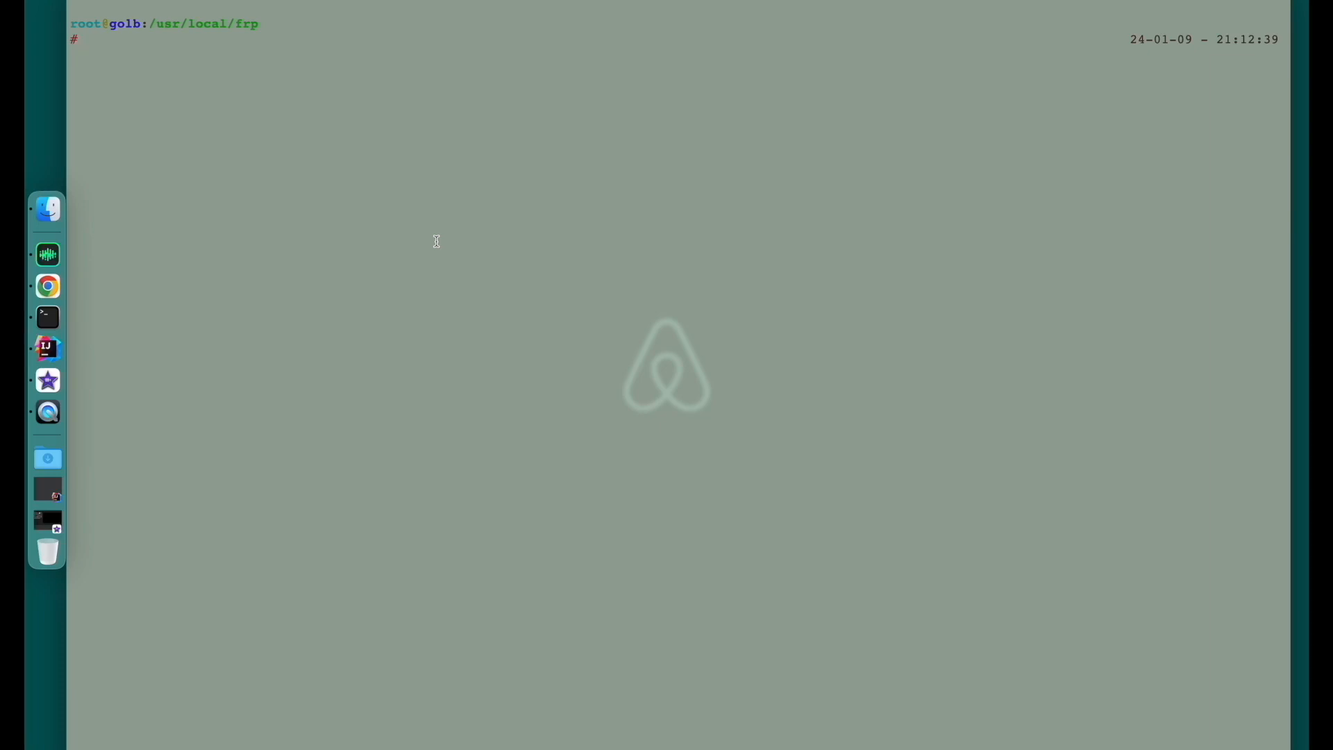
Display frps.toml with bind port 7000, auth token and dashboard settings using cat.
type("cat")
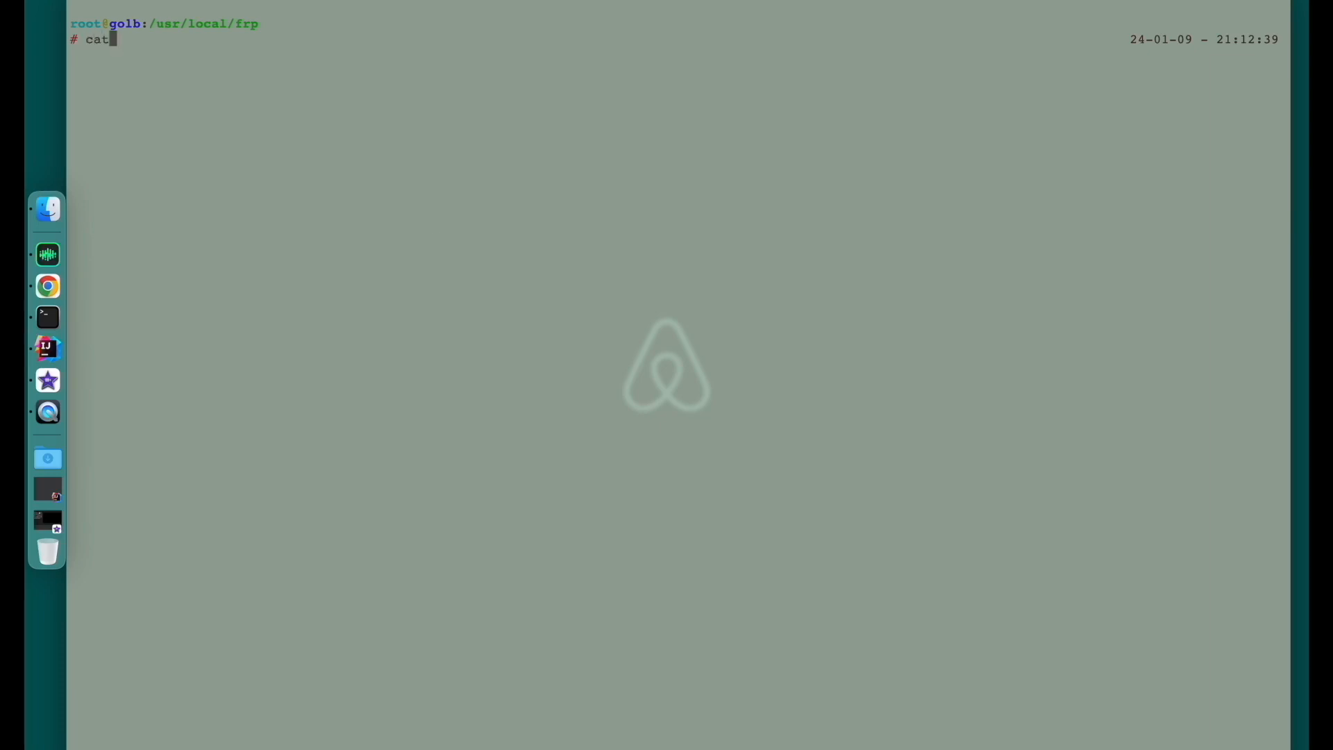
type("frps")
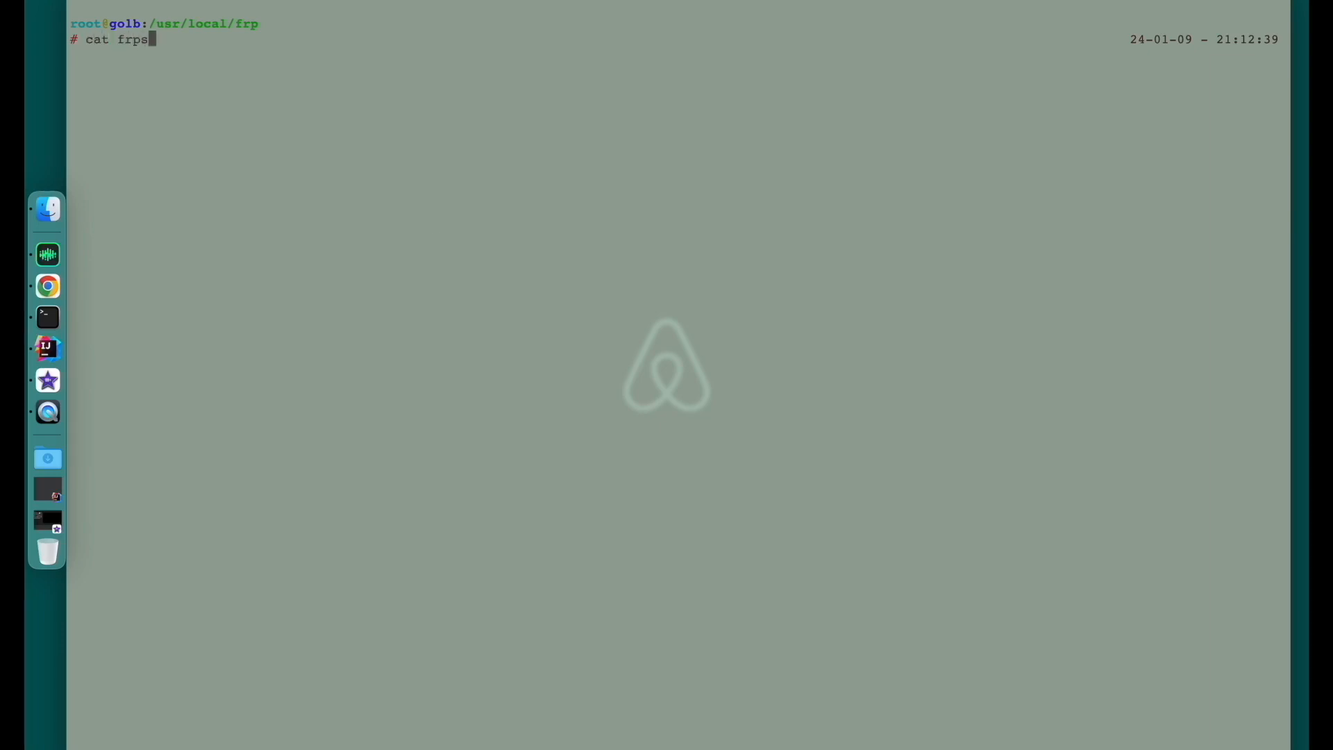
key("Return")
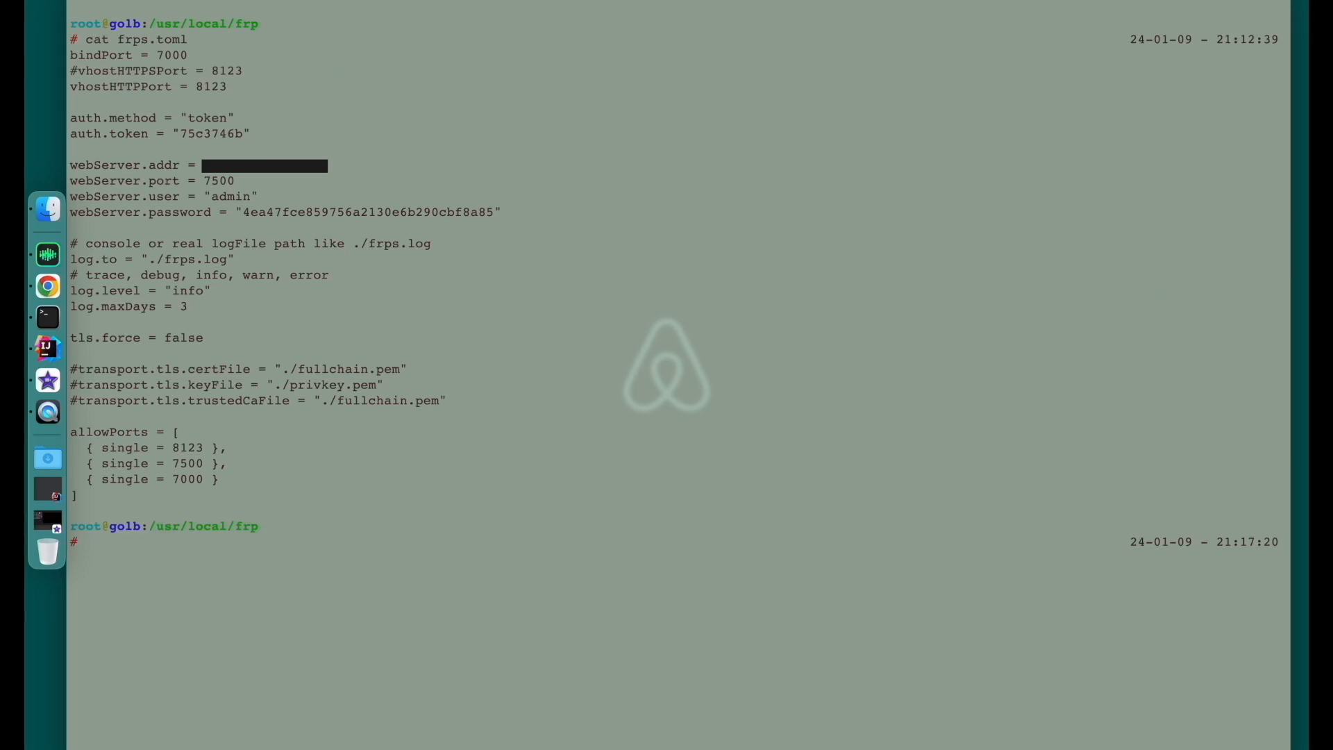
Launch frps in the background with nohup and follow frps.log using tail -f.
type("./")
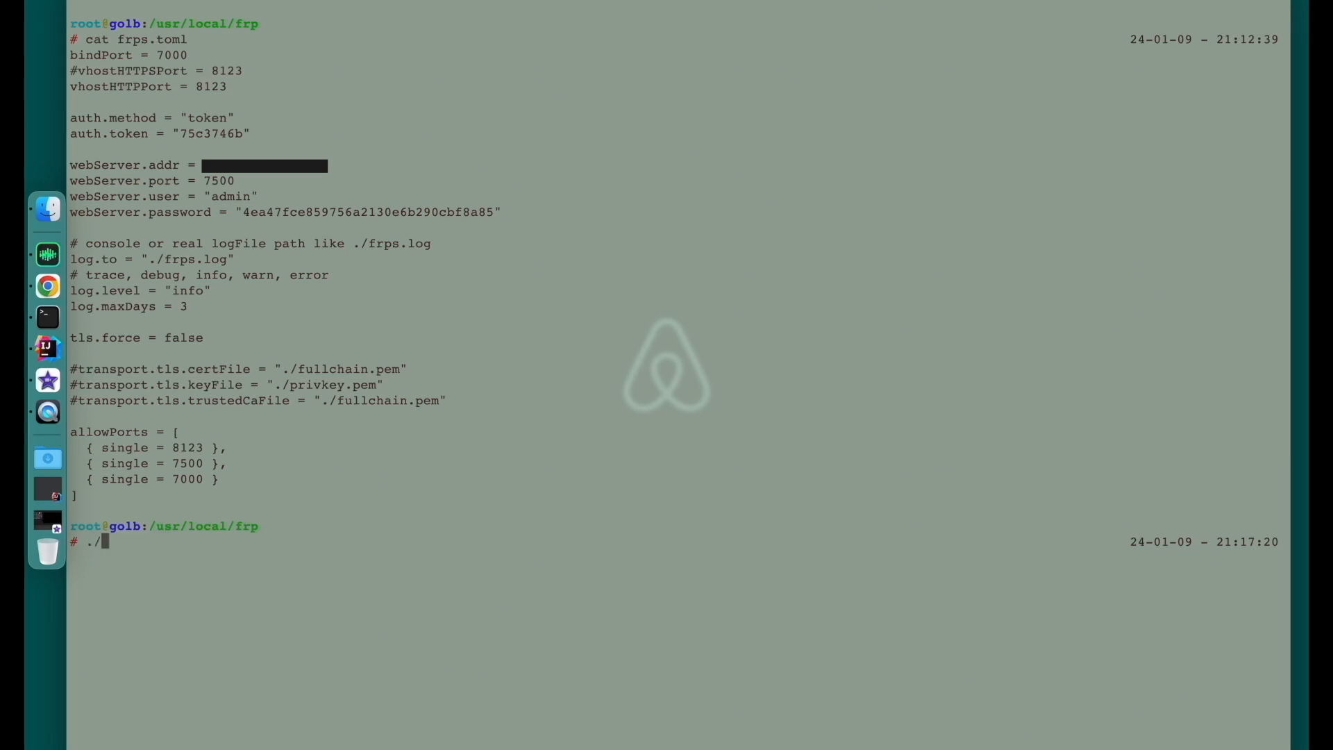
type("nohup ./frps -c ./frps.toml 2>&1 &")
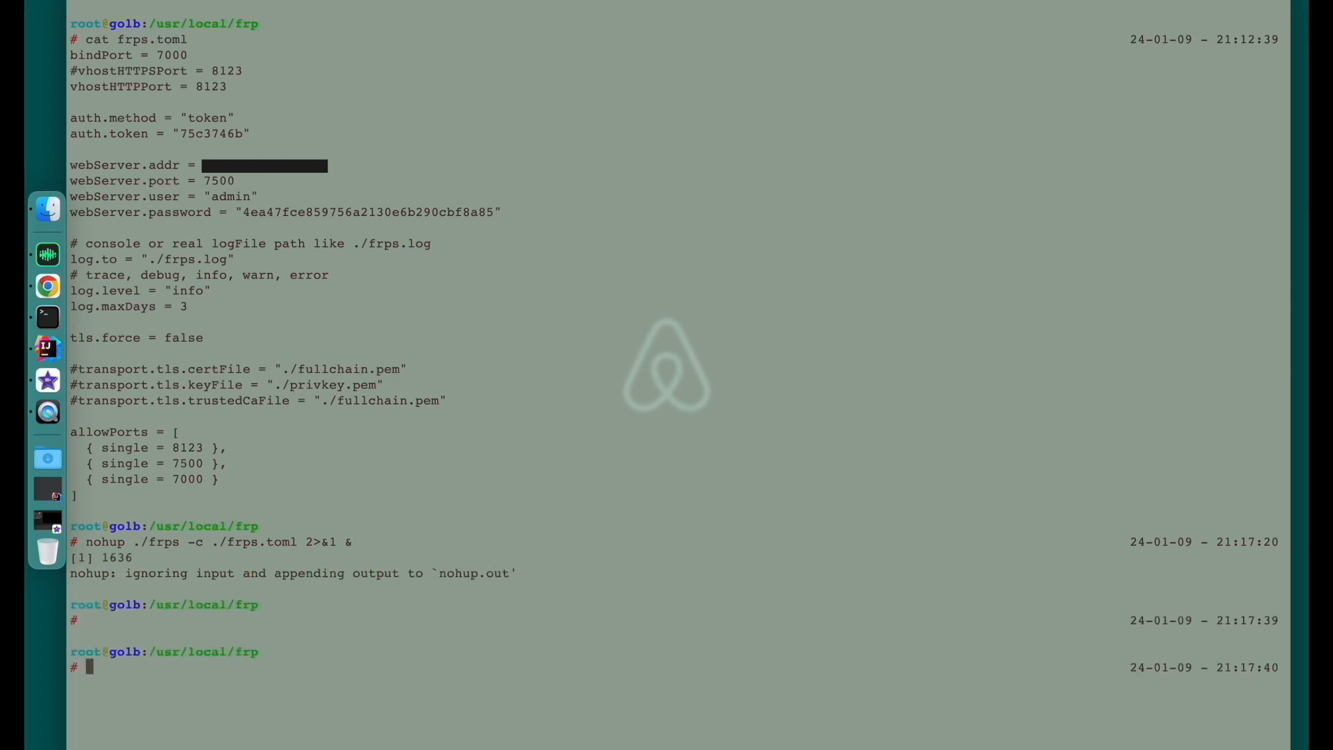
type("tail -f lo")
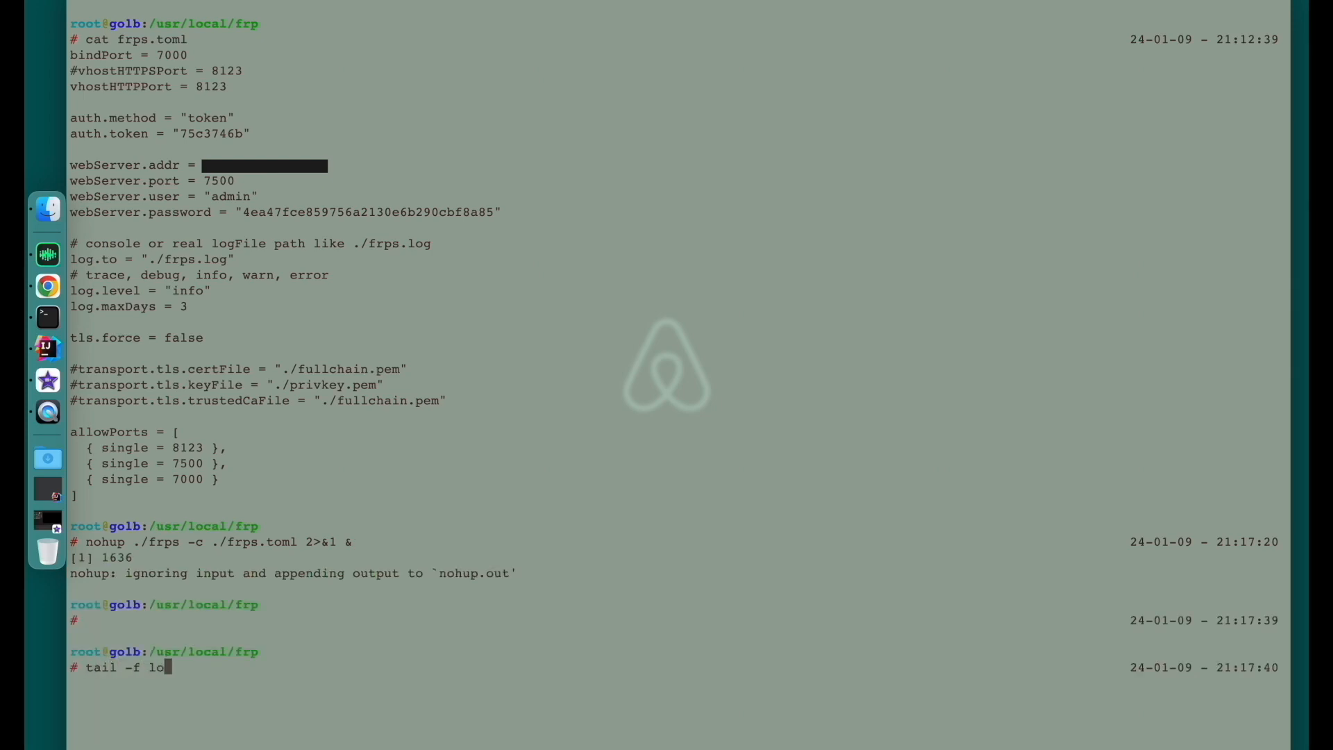
key("BackSpace")
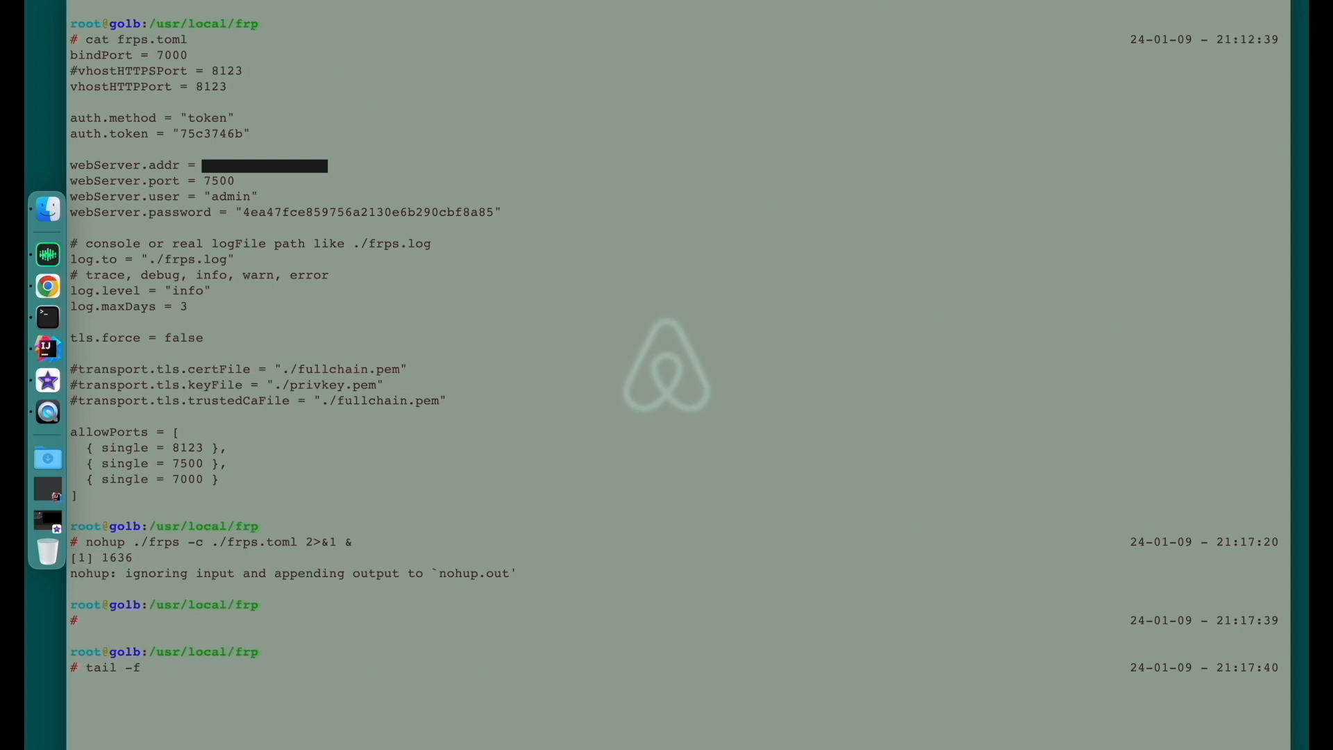
type("frps.log")
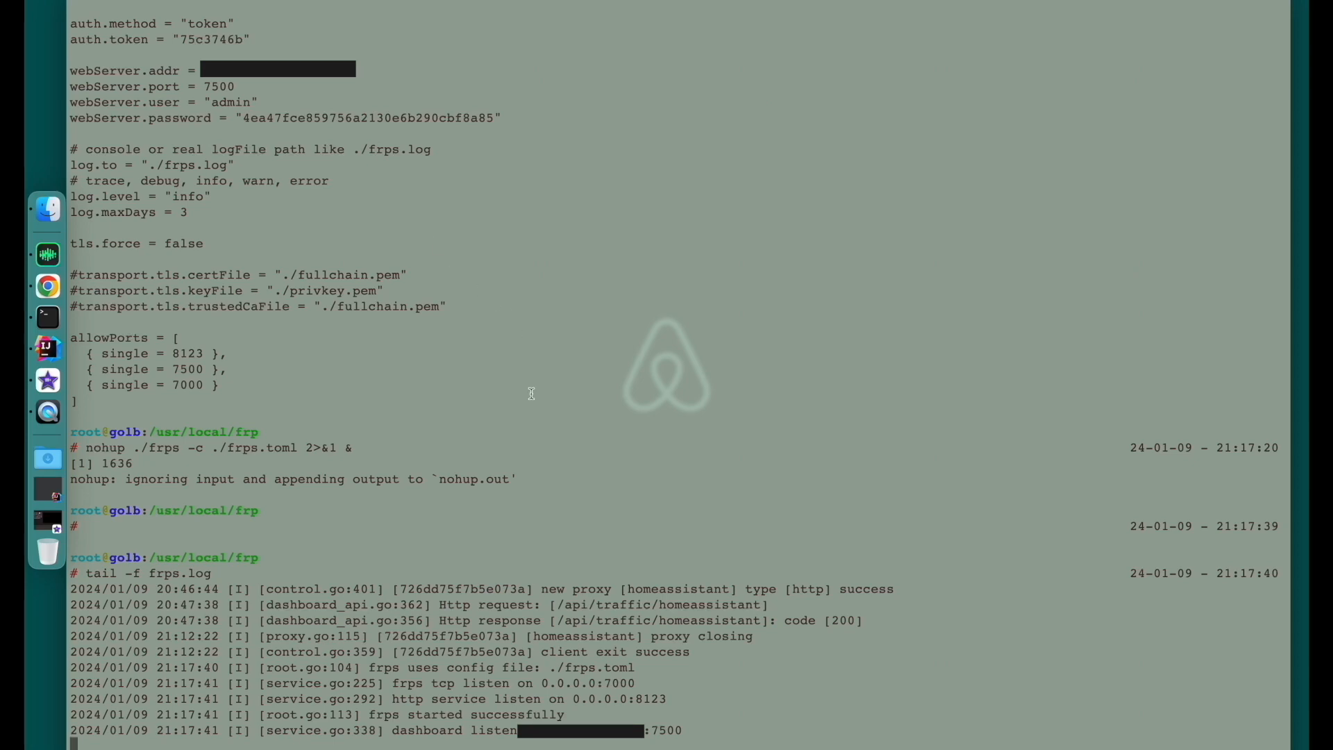
mouse_move(649, 707)
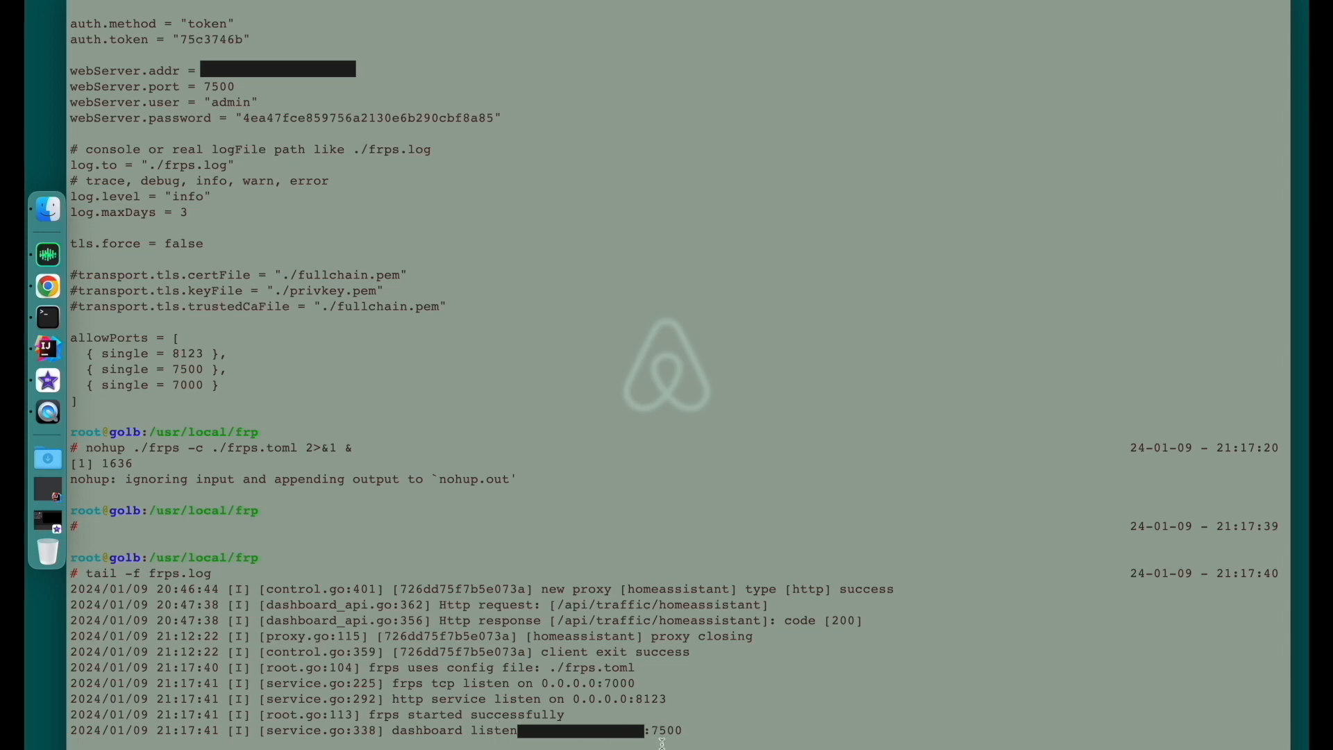
mouse_move(704, 733)
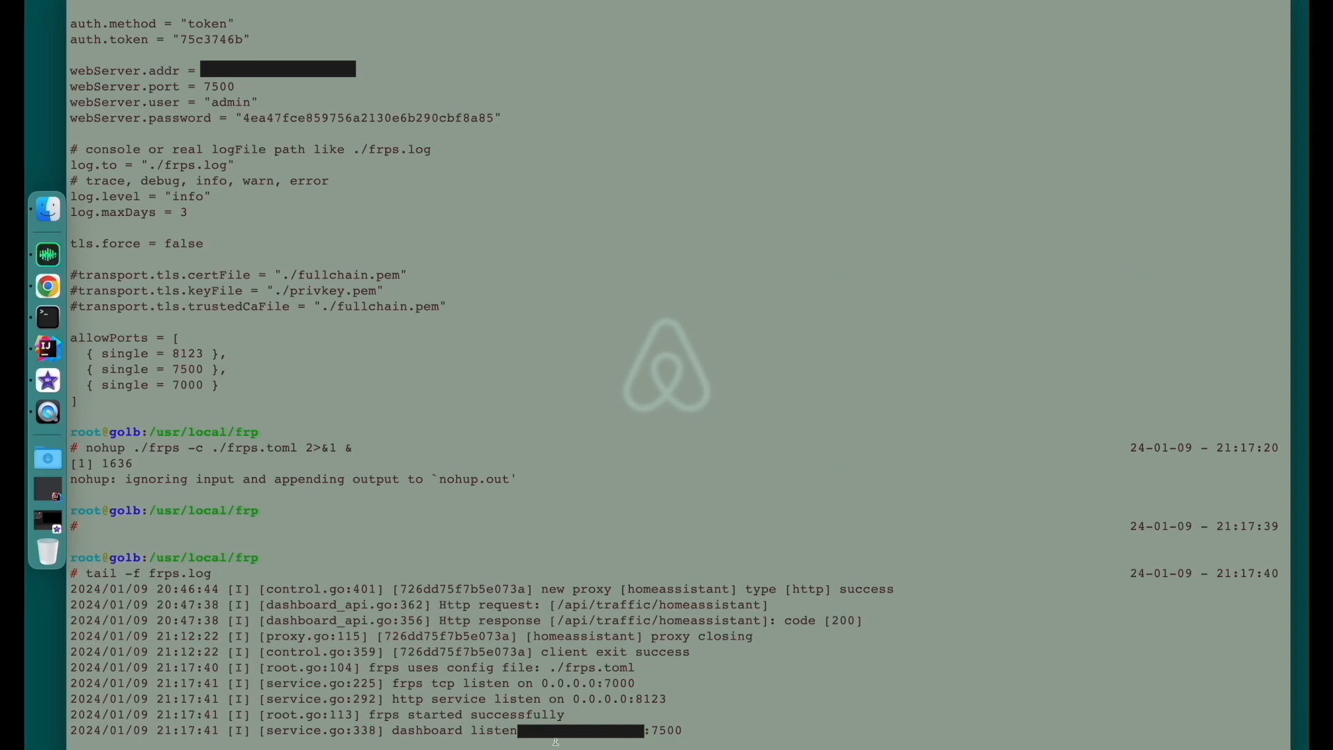
mouse_move(655, 735)
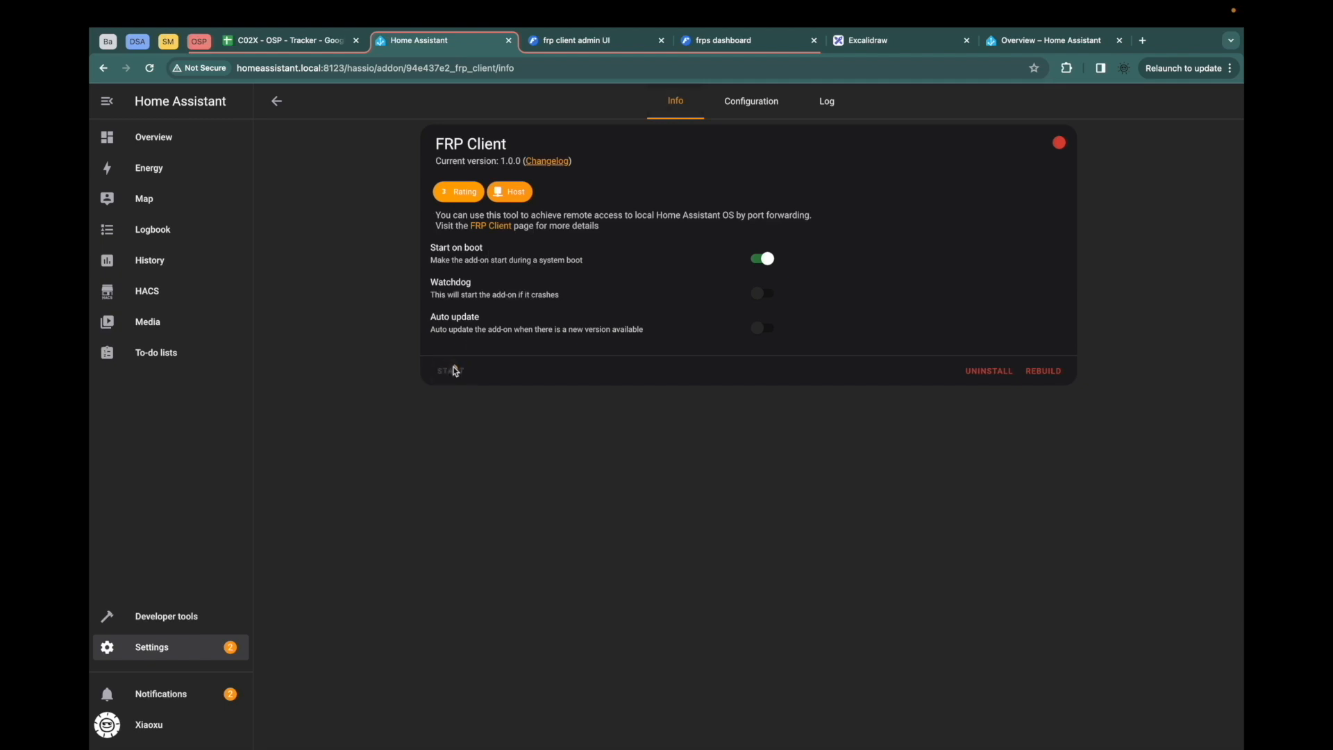
Start the FRP Client add-on and view the homeassistant proxy running in its admin UI.
left_click(826, 101)
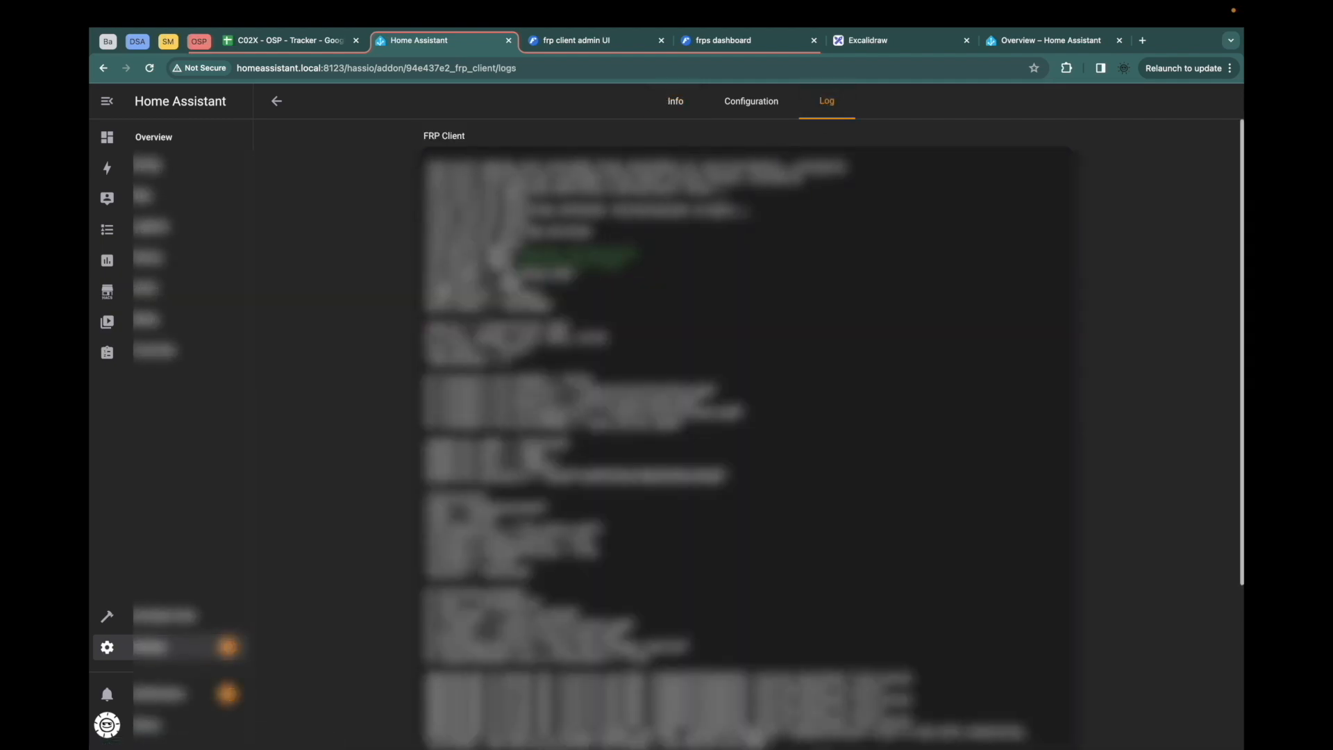
left_click(586, 40)
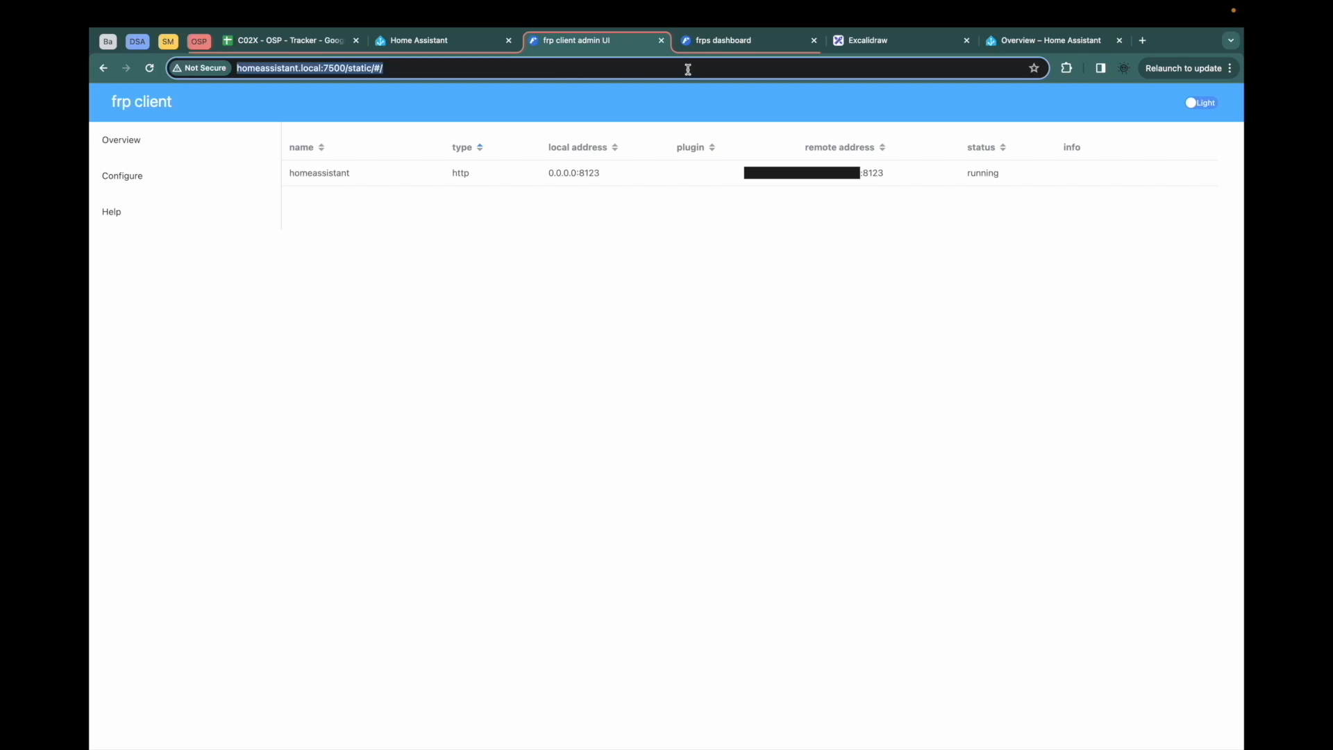
Confirm the homeassistant proxy on port 8123 is online in frps, then open a new tab.
left_click(722, 40)
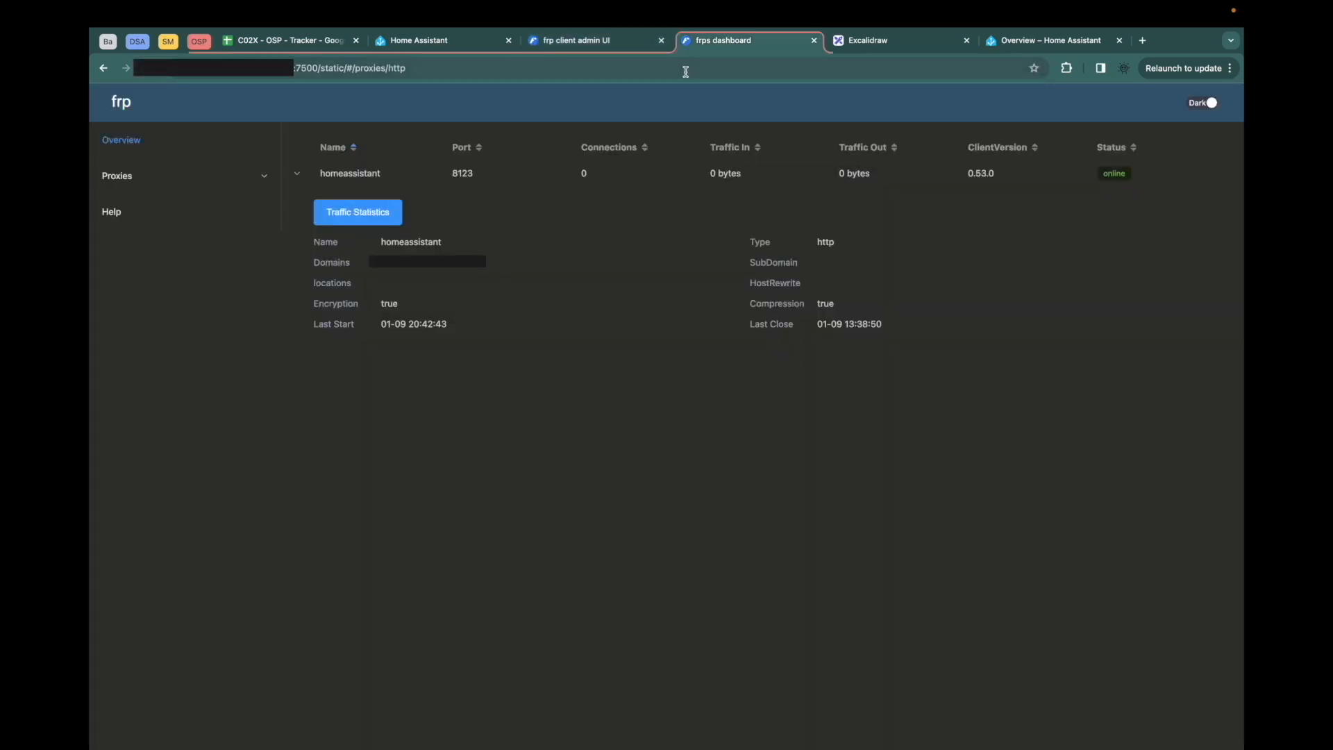
left_click(1118, 40)
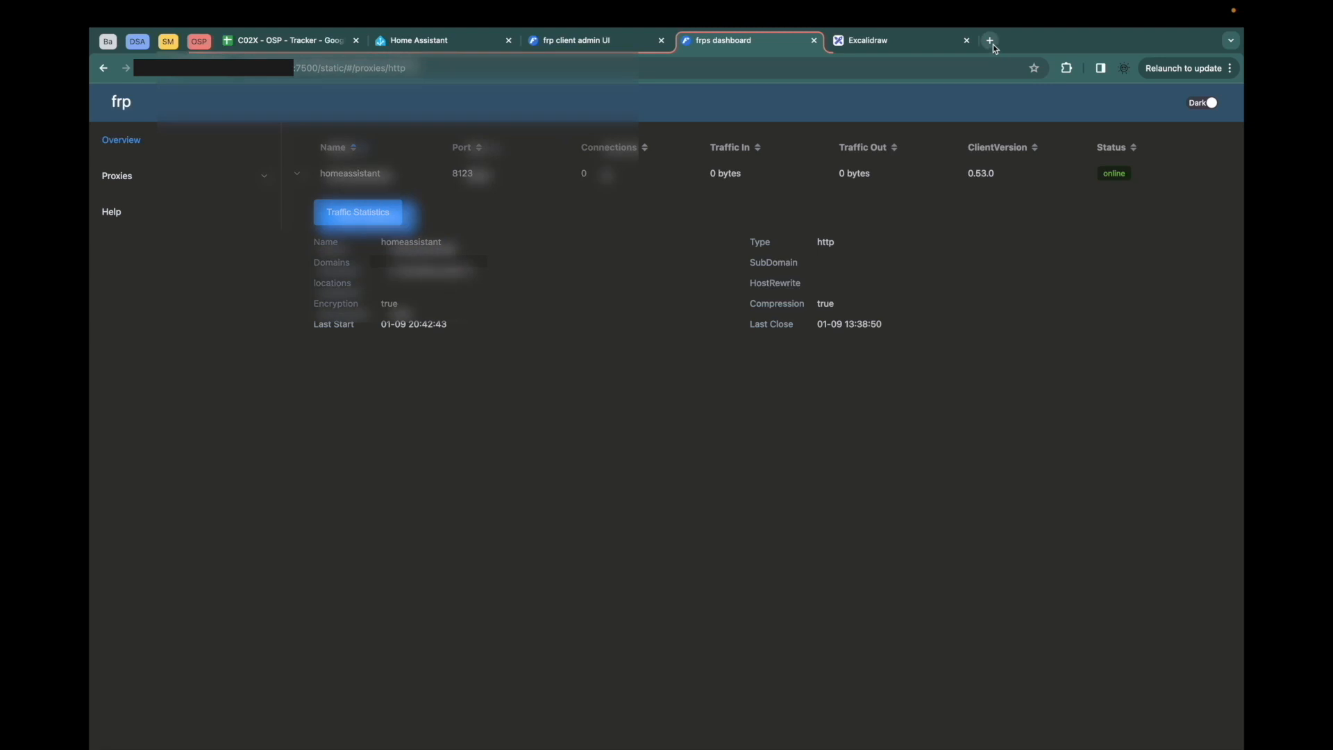
left_click(988, 41)
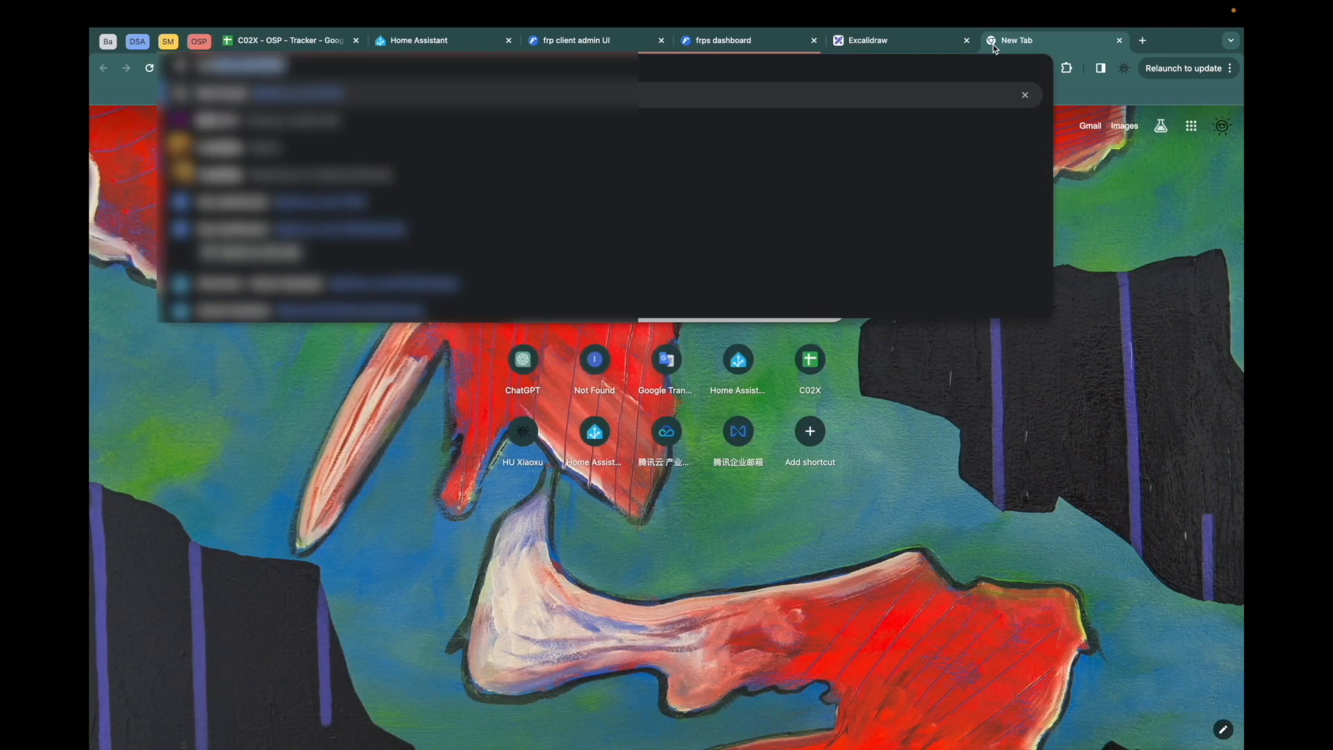